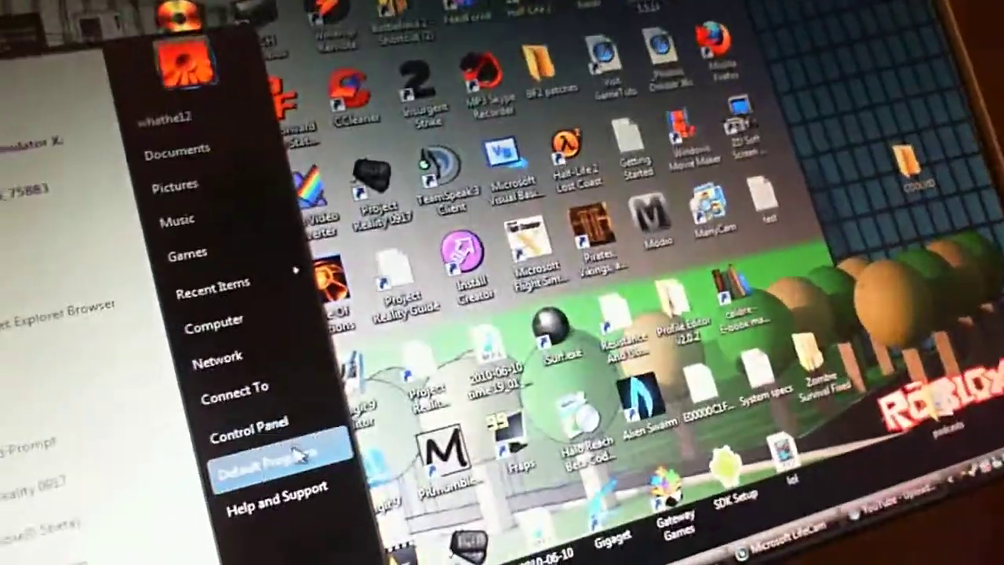
Open Control Panel from the Start menu to show its category view, including Hardware and Sound.
{"action": "left_click", "coordinate": [245, 434]}
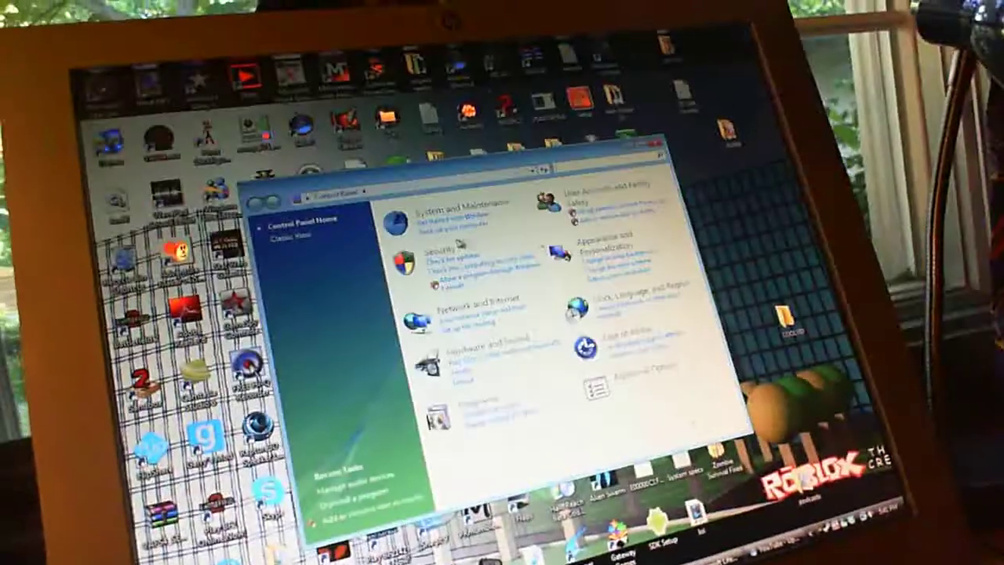